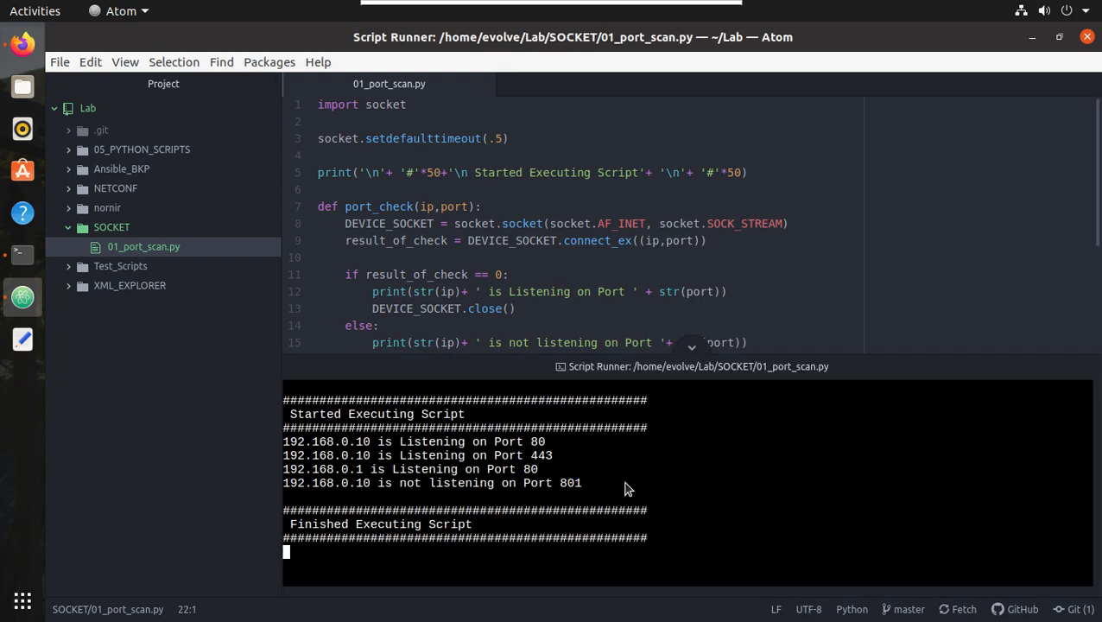
mouse_move(1090, 366)
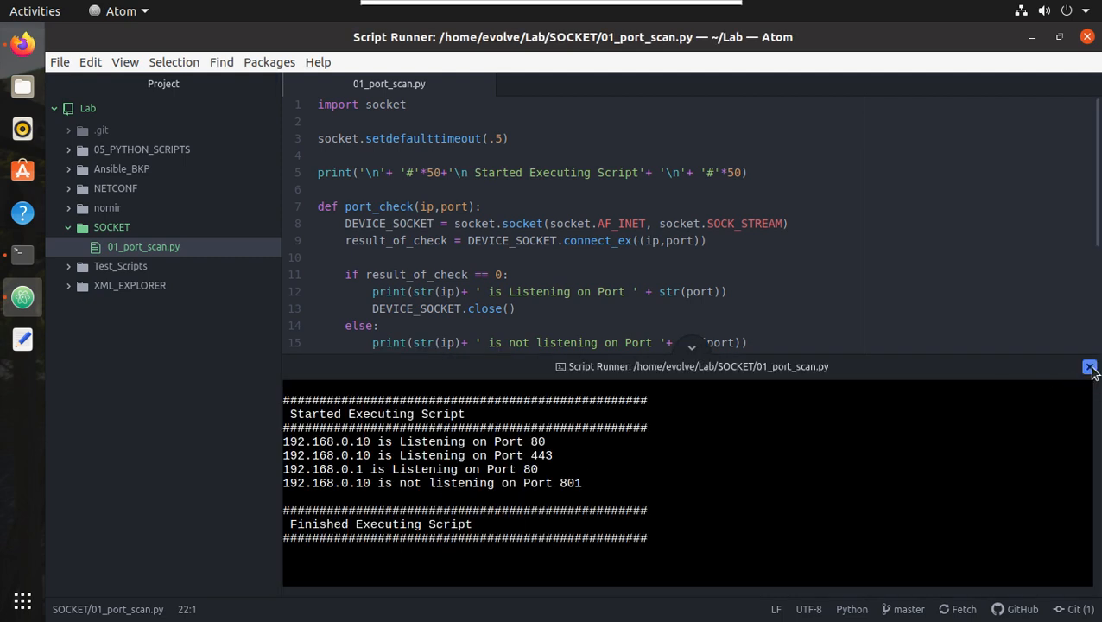
Close the Script Runner output and return the cursor to the final print line of 01_port_scan.py
left_click(1089, 366)
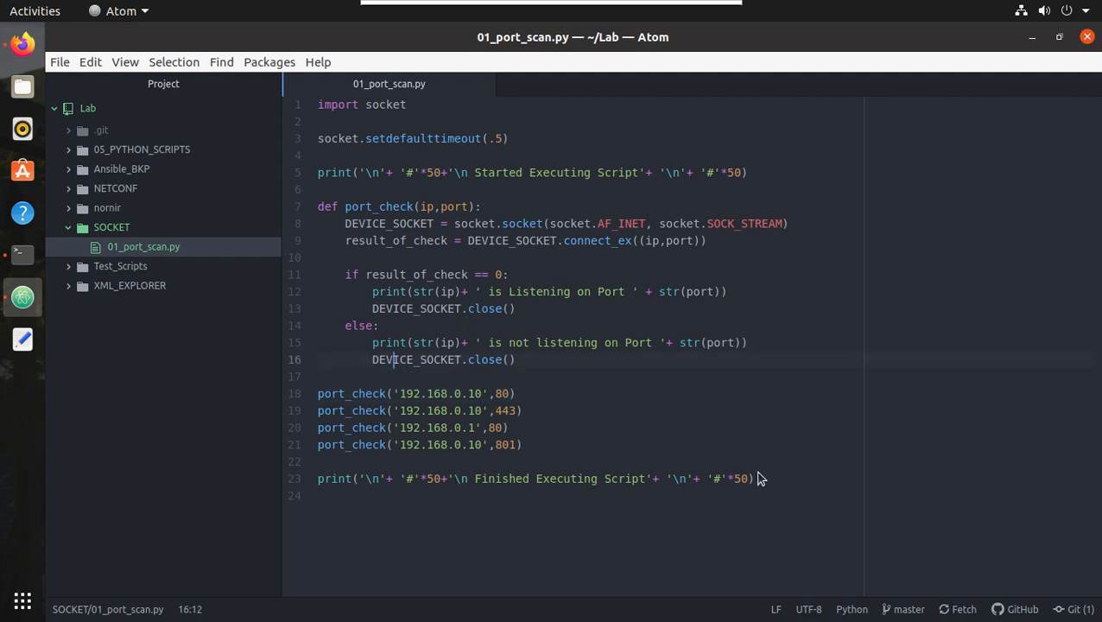
left_click(682, 478)
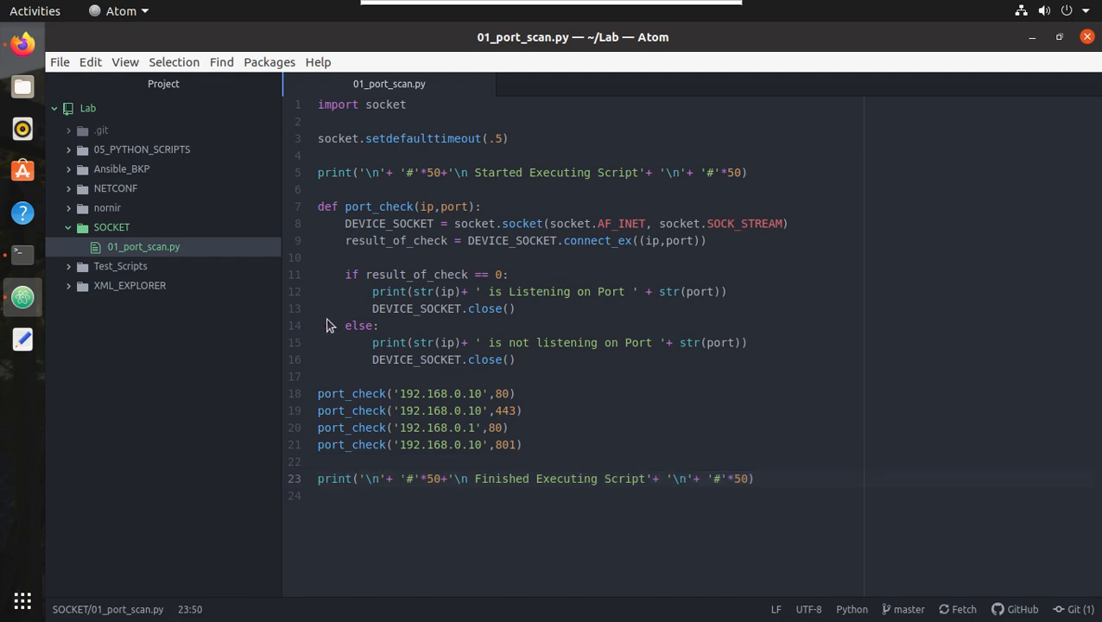
mouse_move(411, 266)
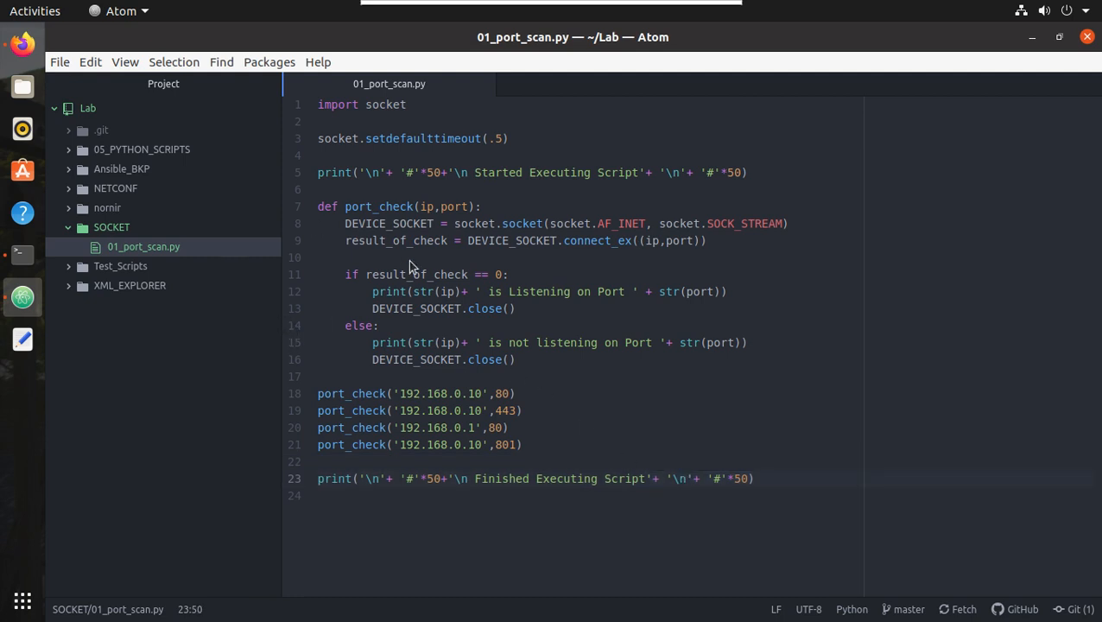
mouse_move(143, 245)
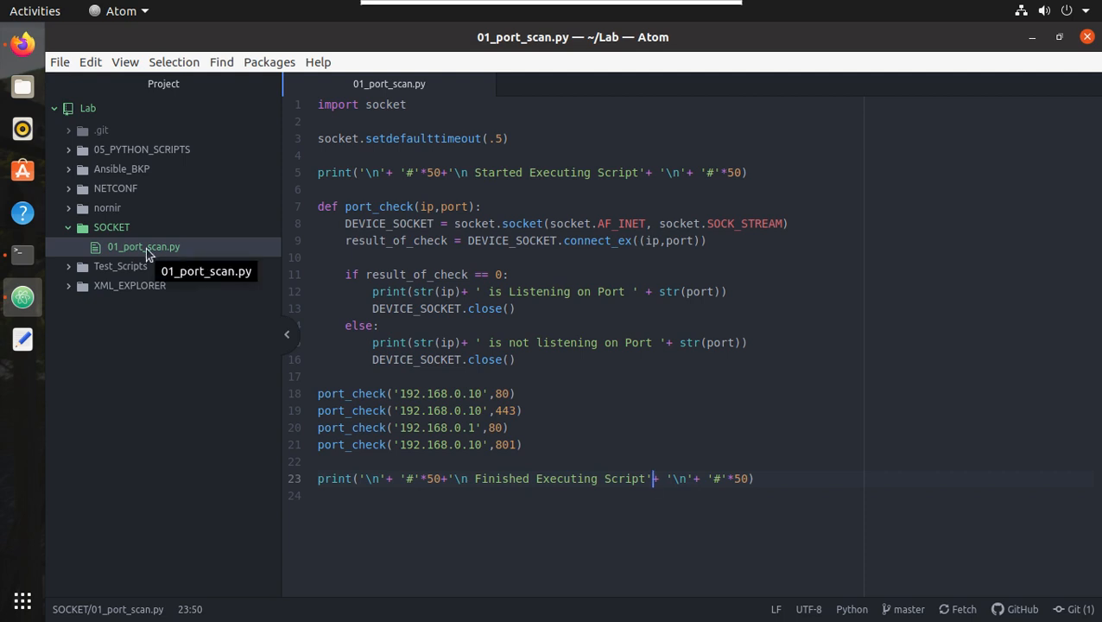
Duplicate 01_port_scan.py from the tree view to create 02_port_range.py
right_click(144, 245)
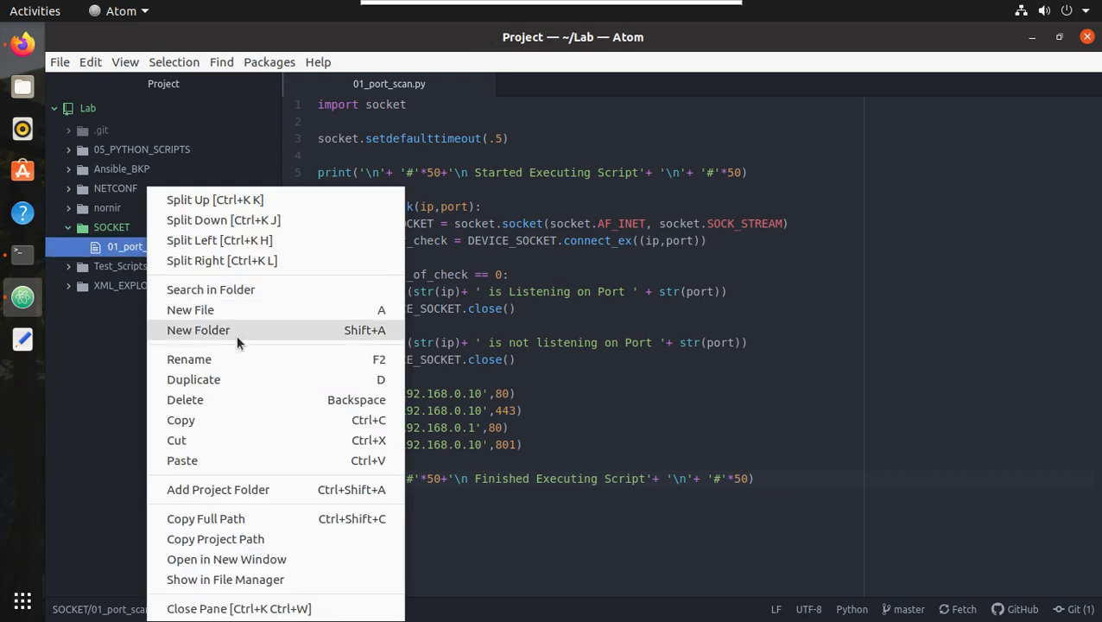
left_click(194, 381)
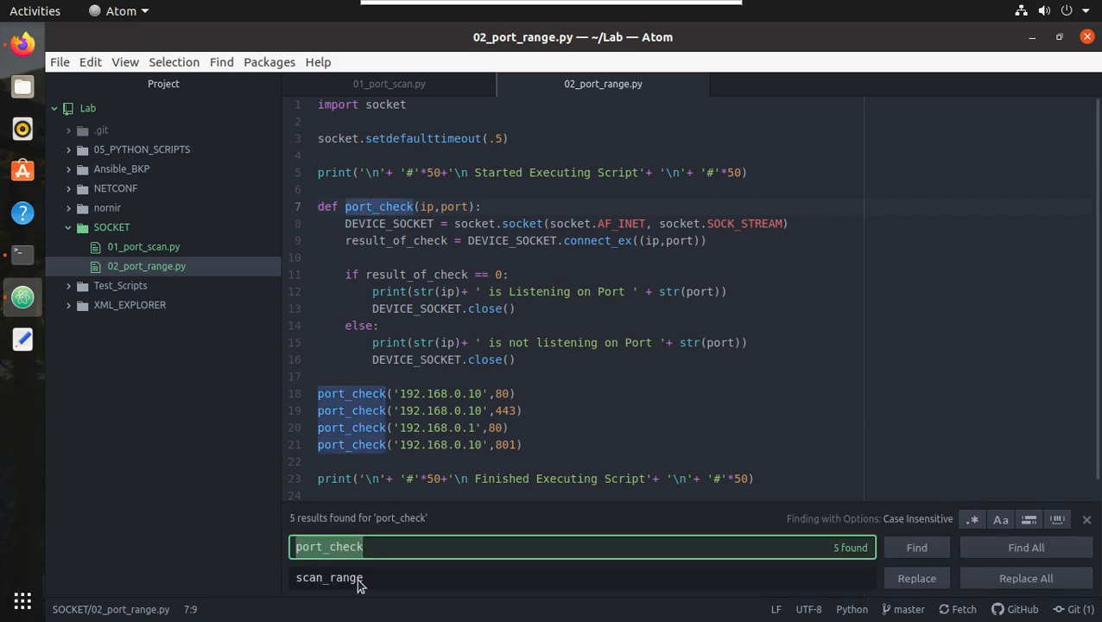
Replace all port_check with scan_range and change its parameters to ip, sp, ep
left_click(1026, 577)
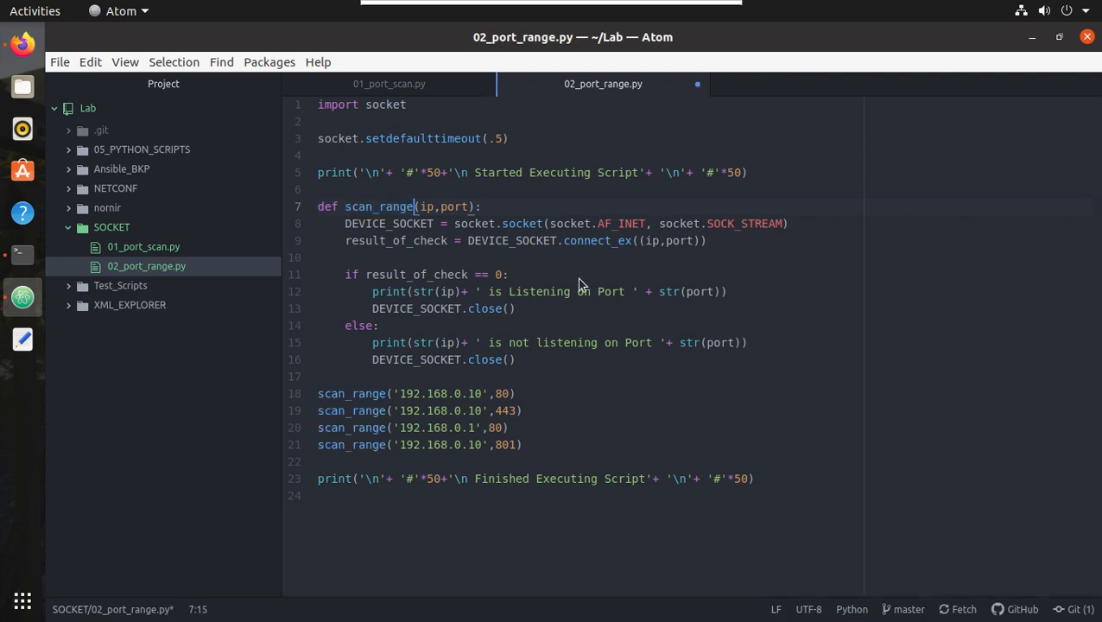
double_click(452, 207)
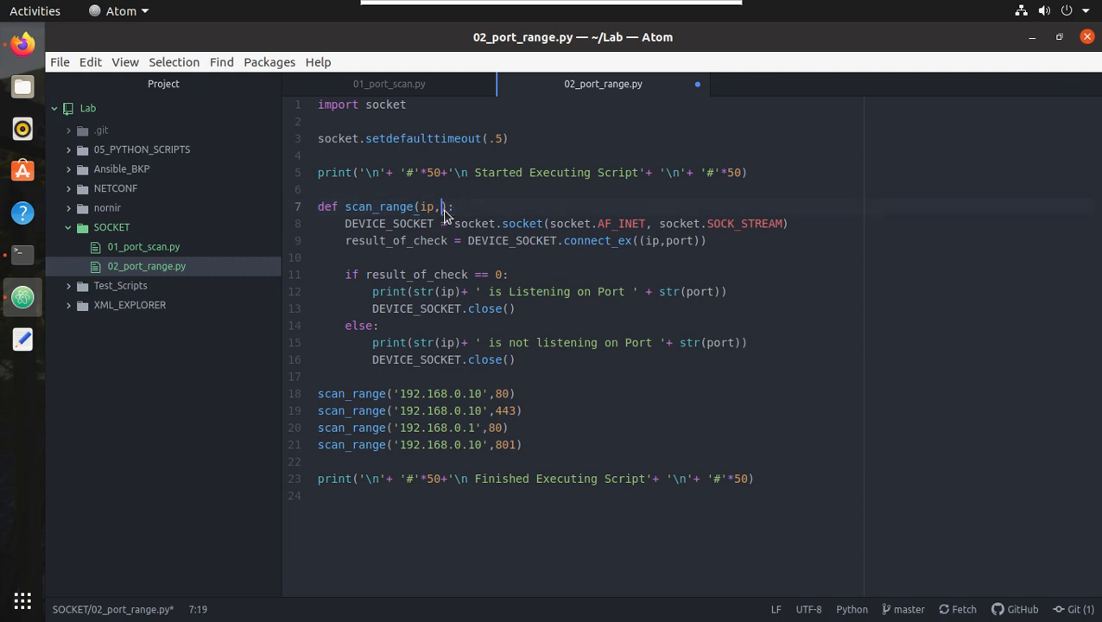
type("sp,e")
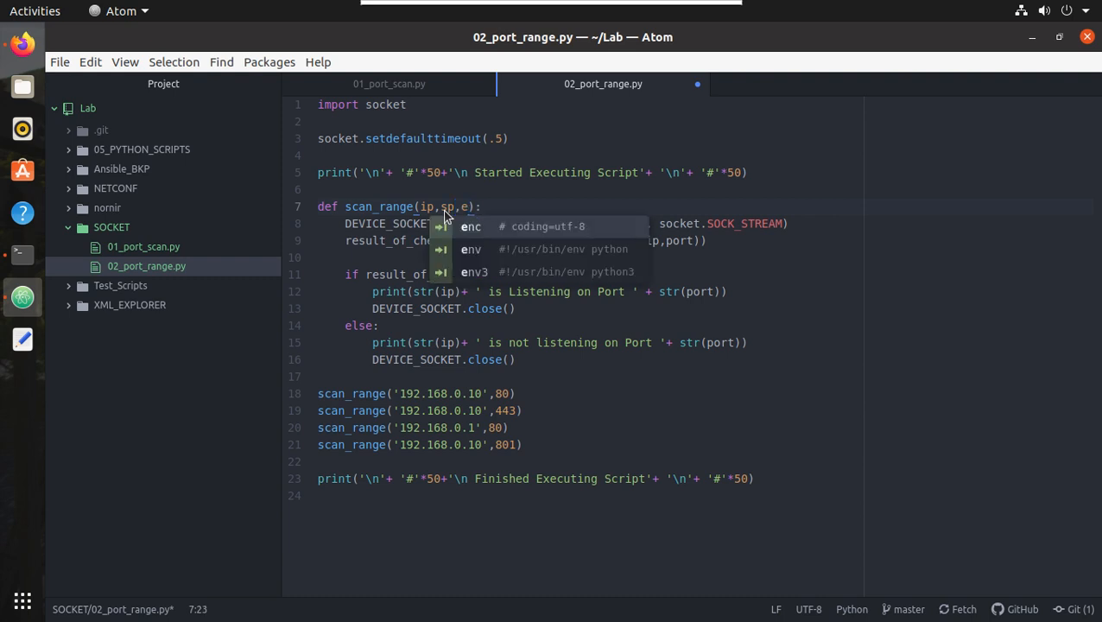
type("p")
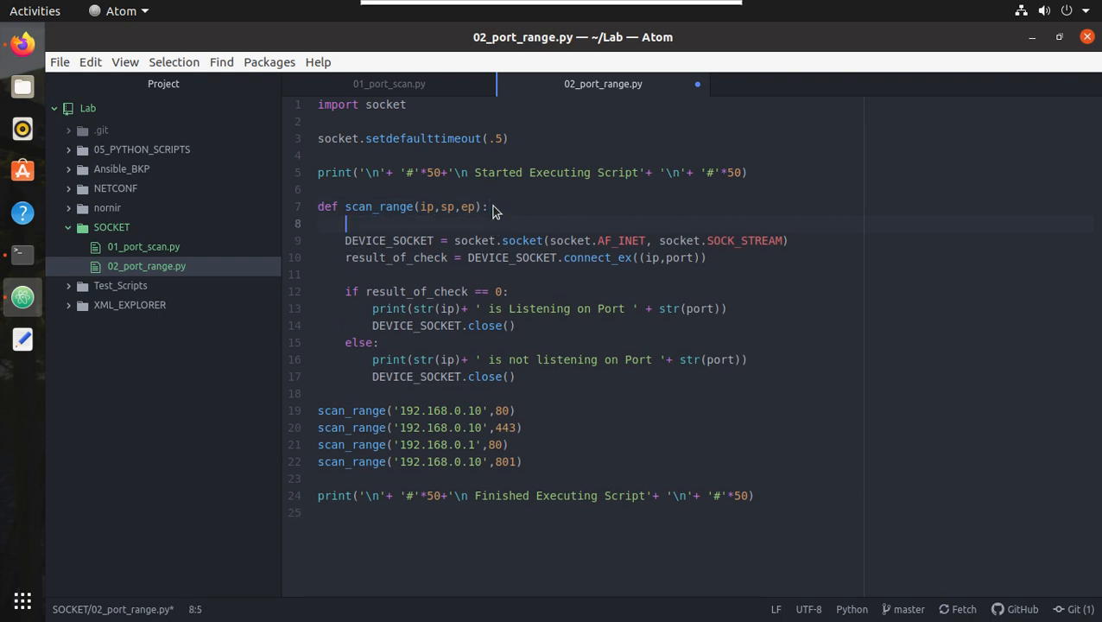
Begin scan_range with 'for port in range(sp,ep):' and select the socket check lines below it
type("for")
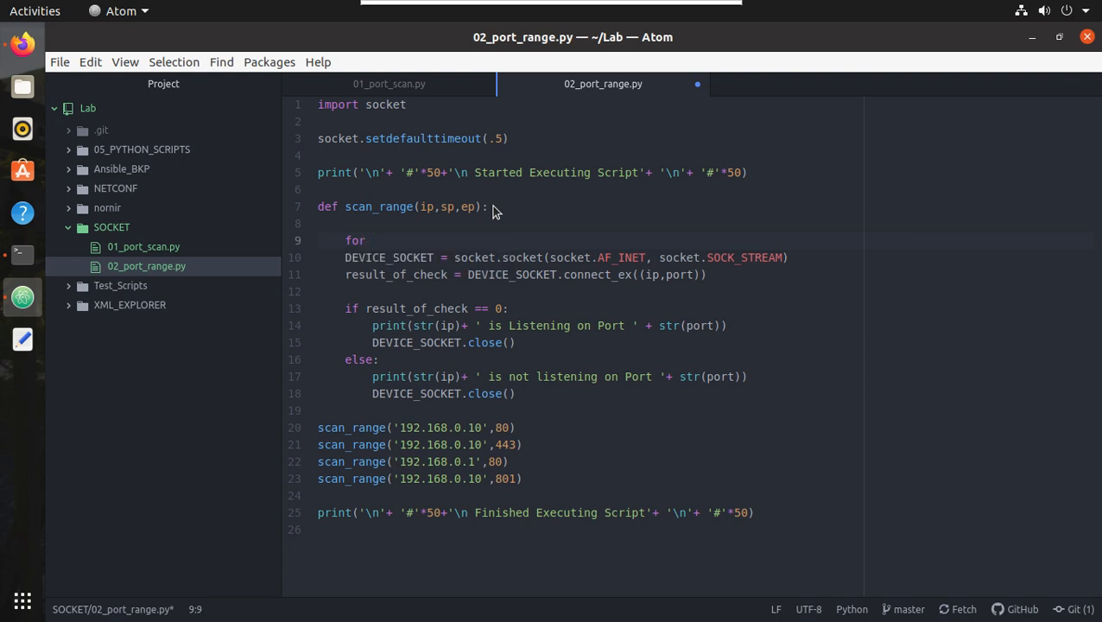
type("port in")
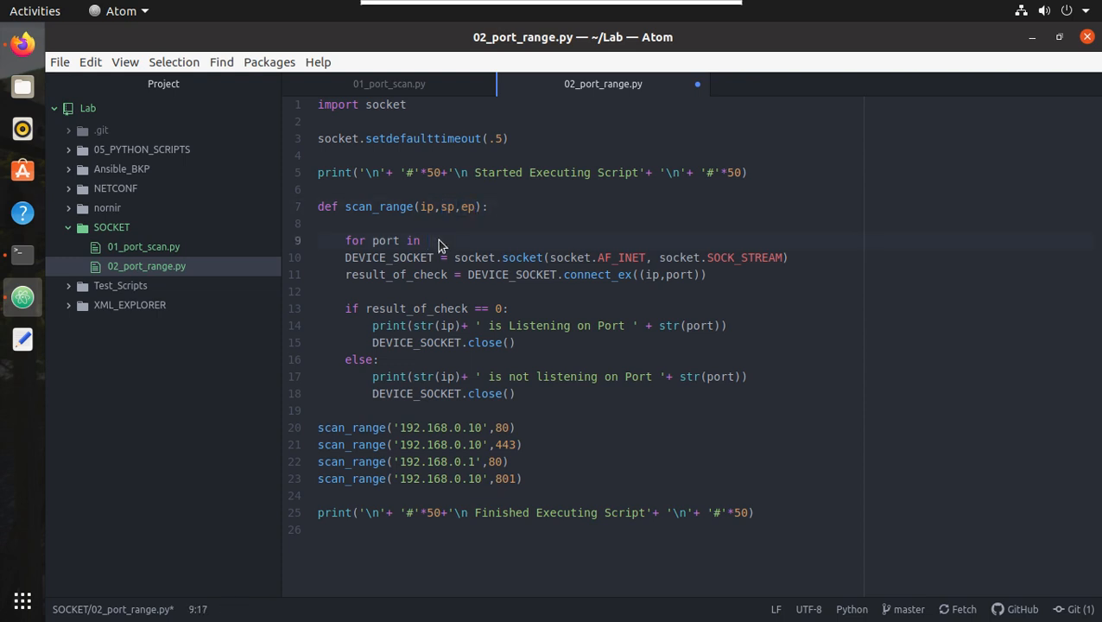
type("r")
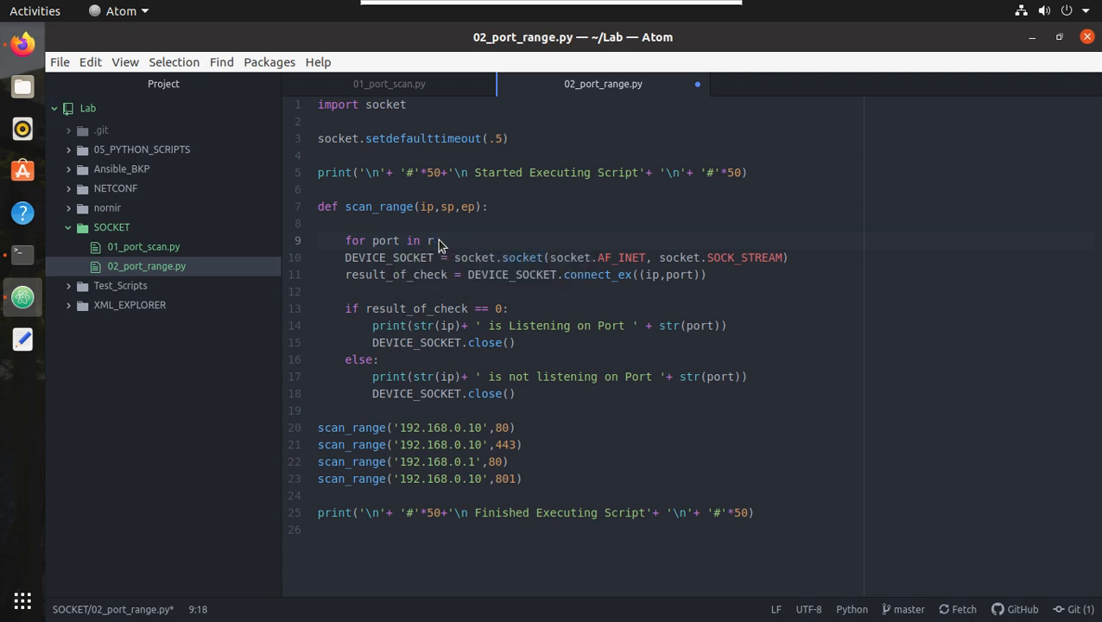
type("ange()")
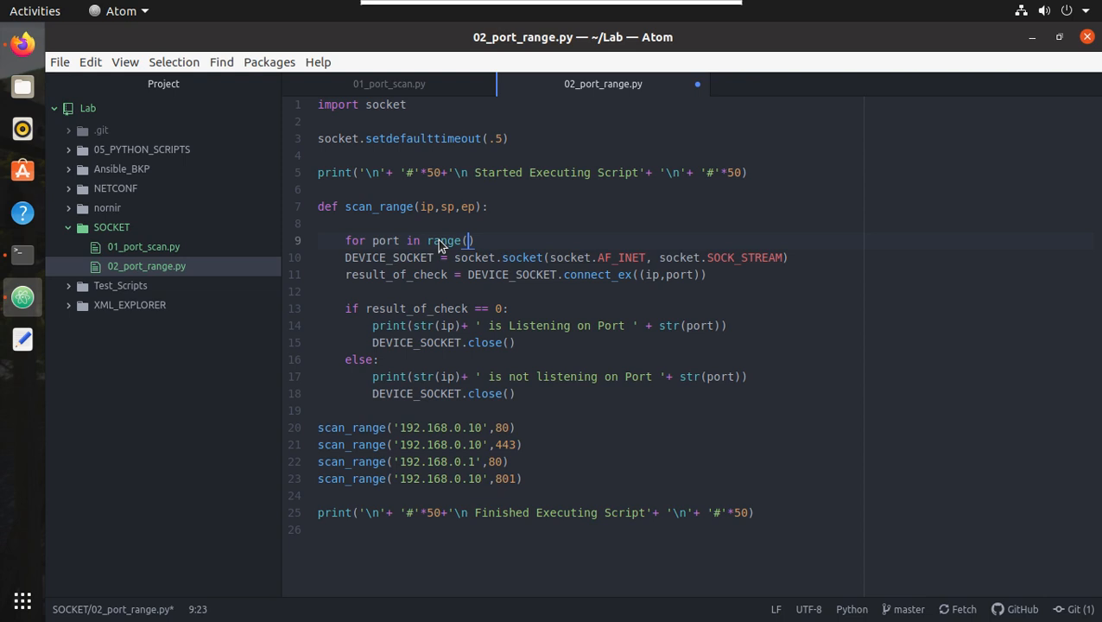
type("sp")
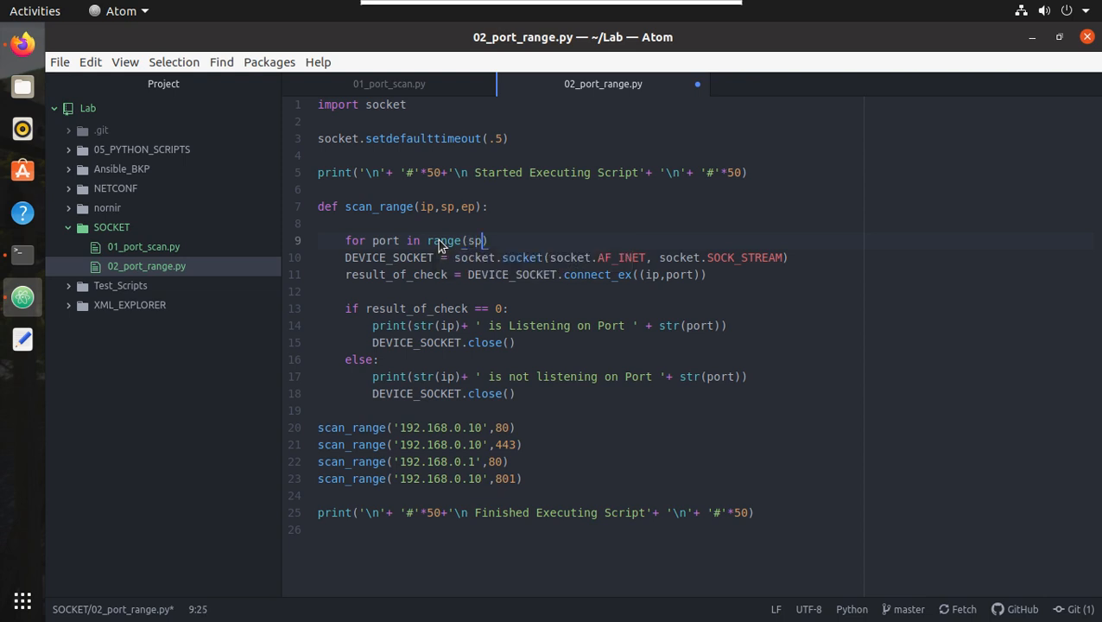
type(",ep")
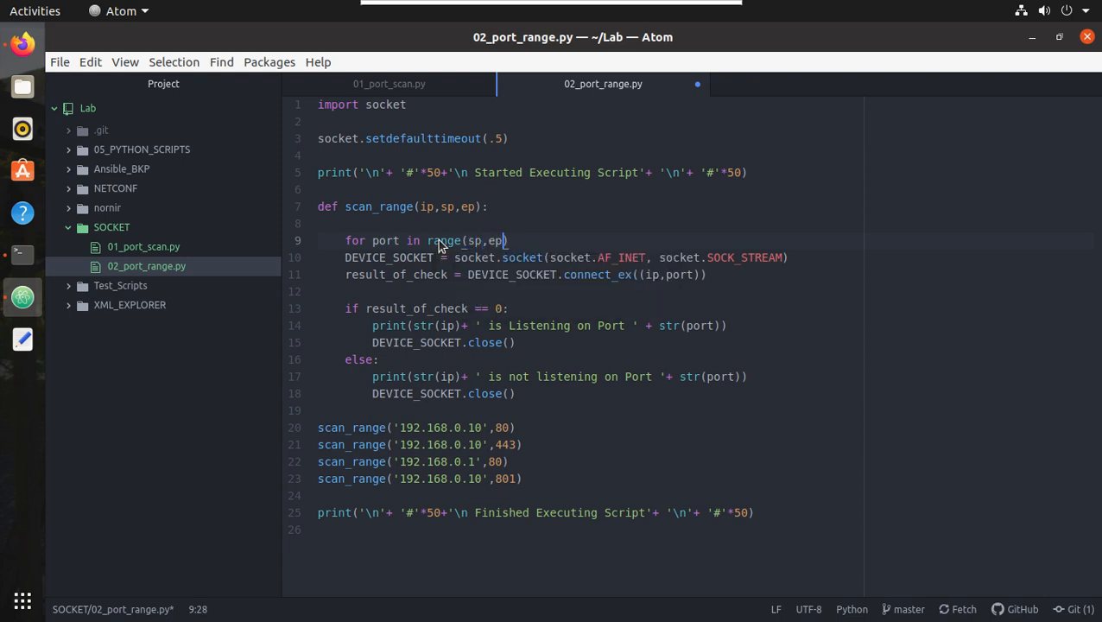
type(":")
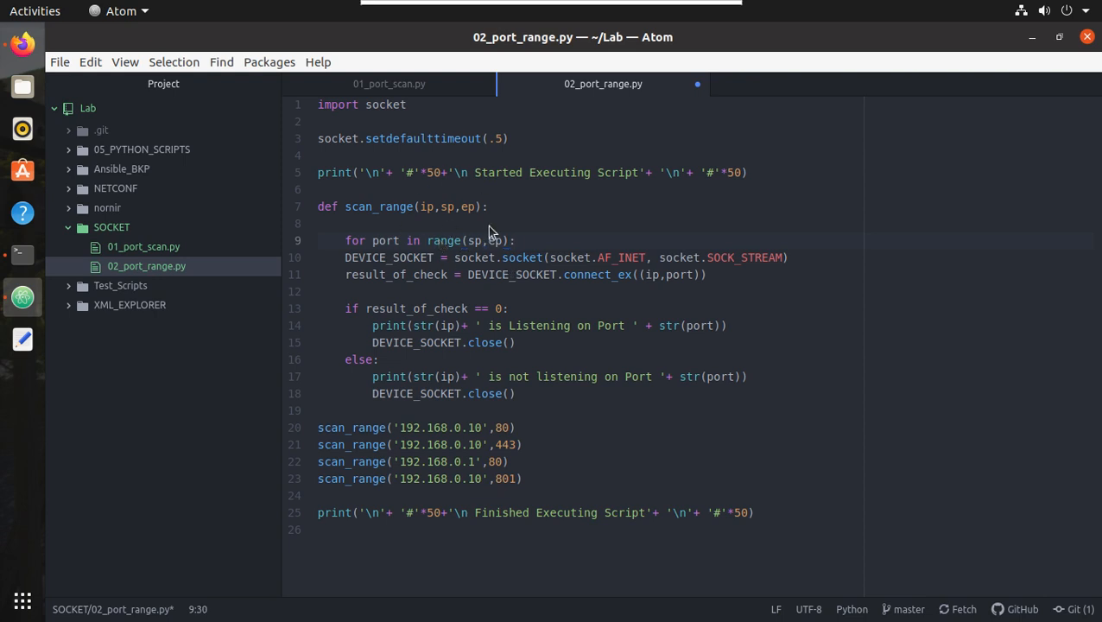
left_click(514, 240)
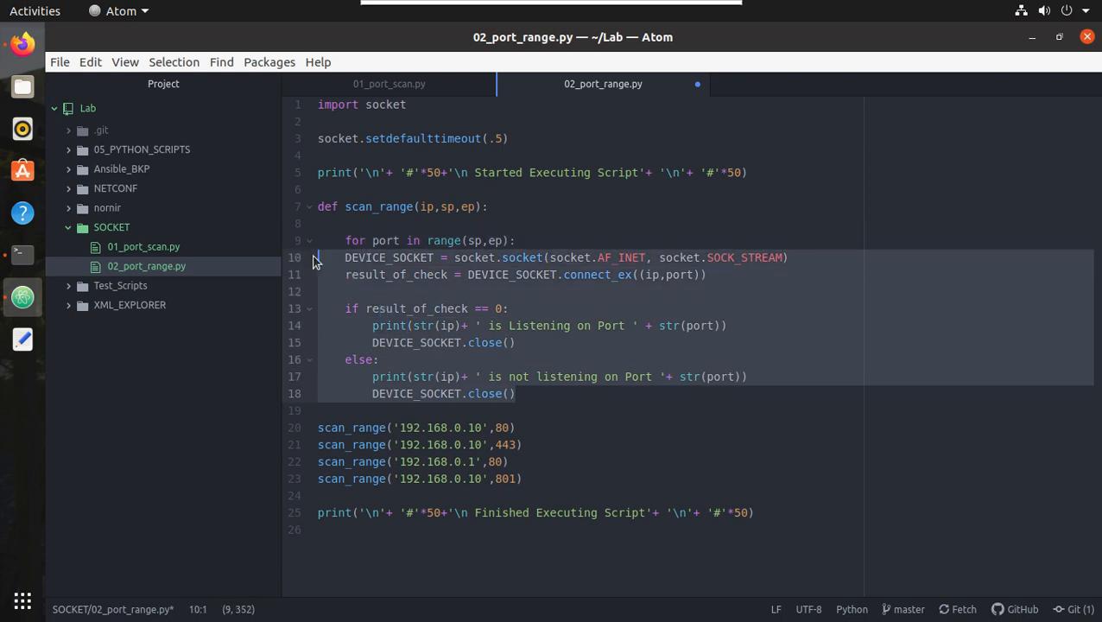
Indent the socket check into the loop and keep one call scan_range('192.168.0.10',75,80)
key("Tab")
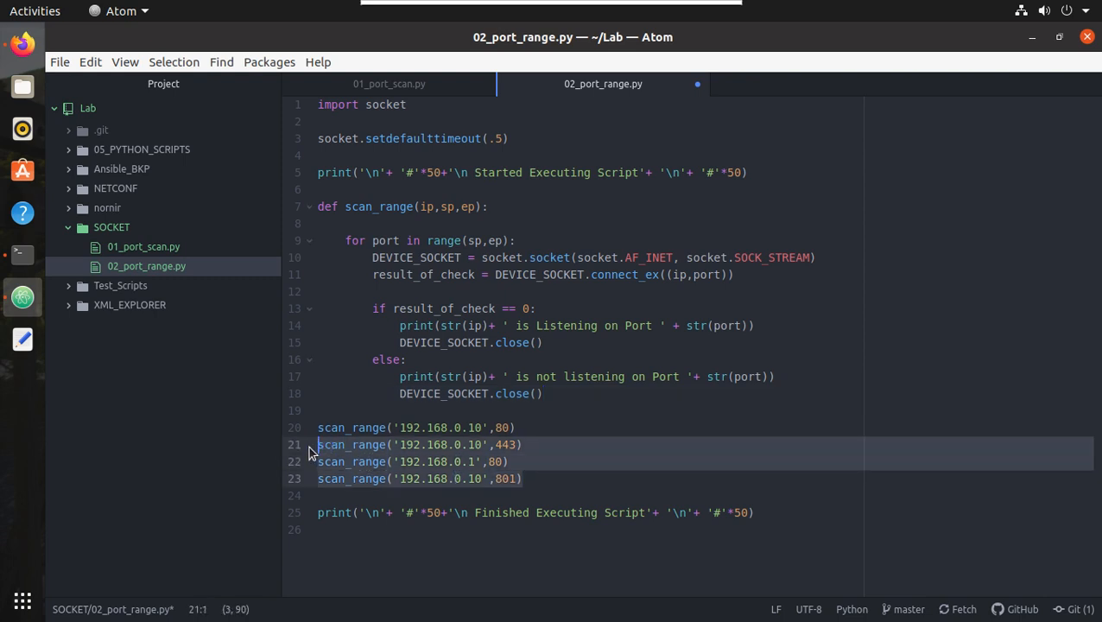
key("Delete")
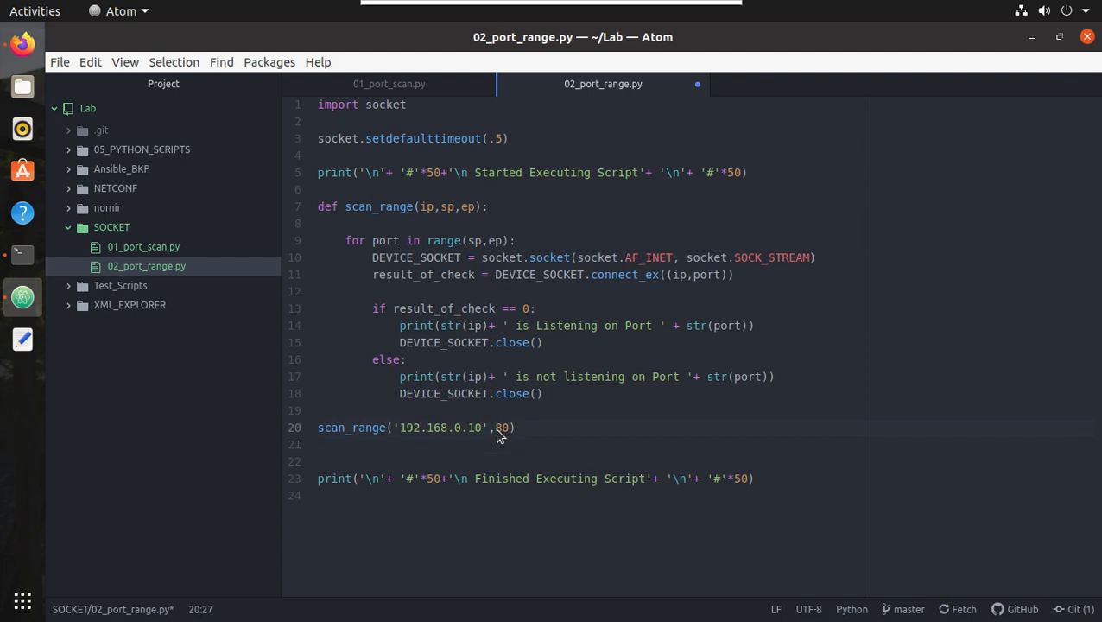
type("75,")
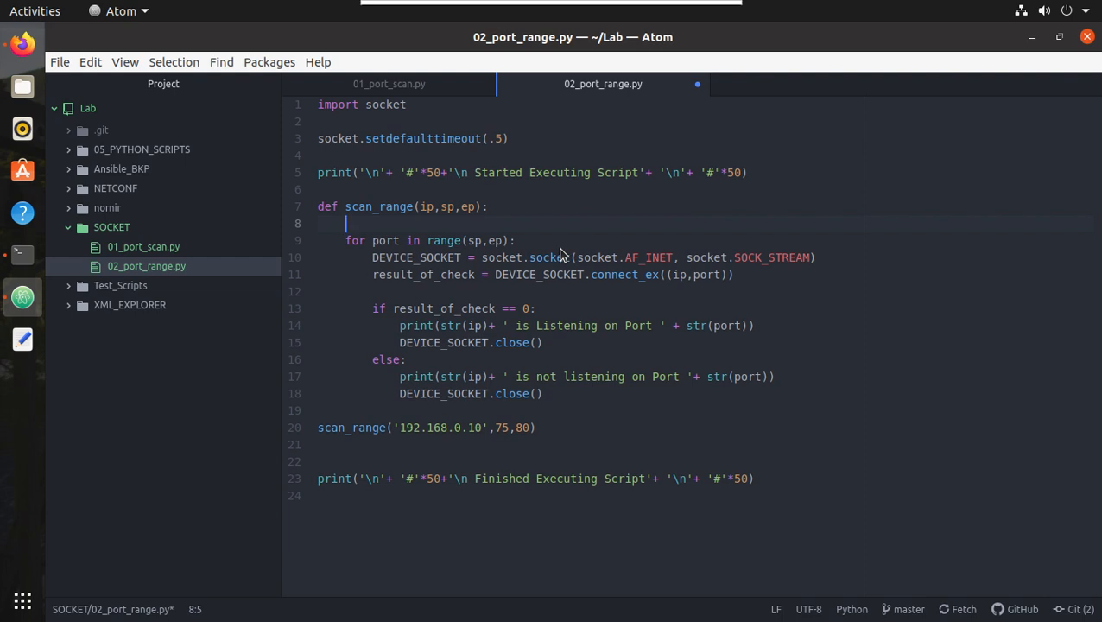
Add 'ep = ep + 1' atop scan_range and a second call scanning 192.168.0.1
type("ep = ep")
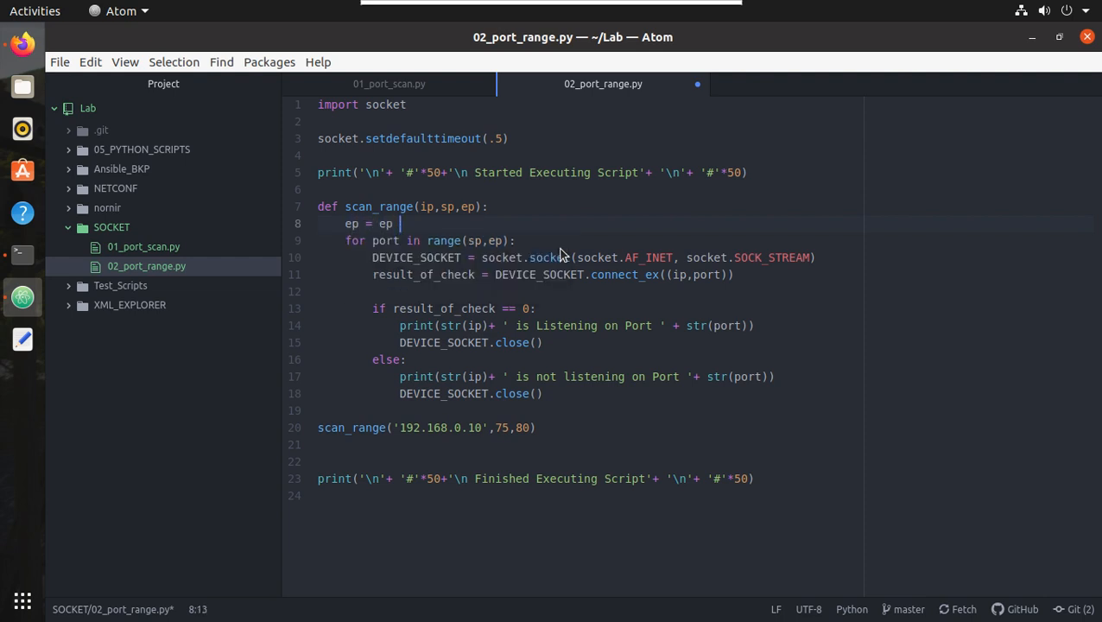
type("+ 1")
left_click(587, 444)
type("scan_range('192.168.0.1',75,8")
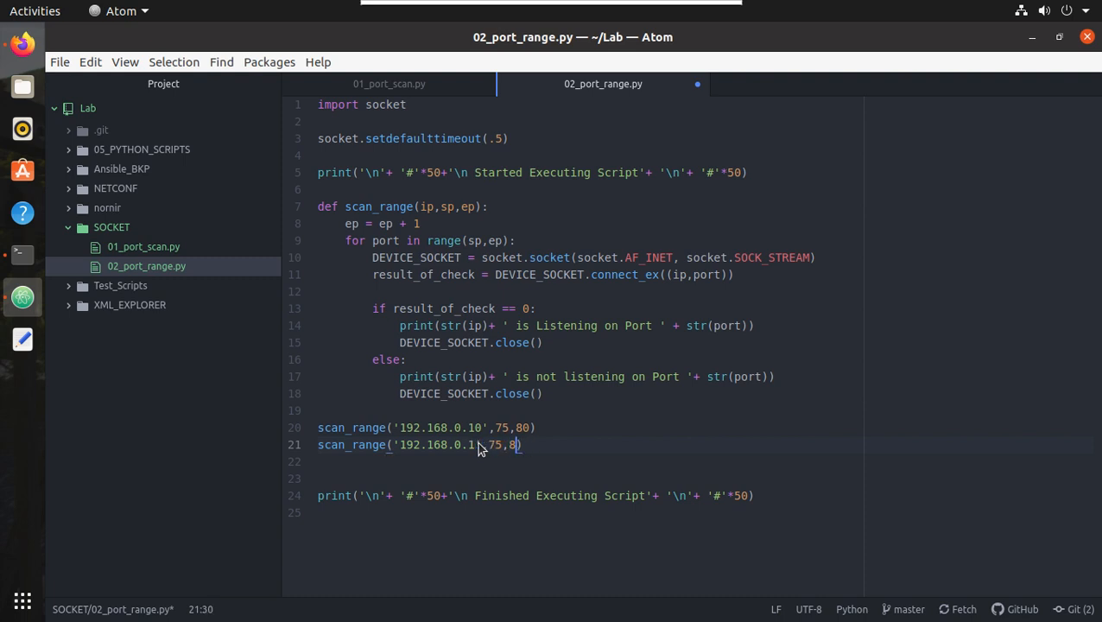
type("1")
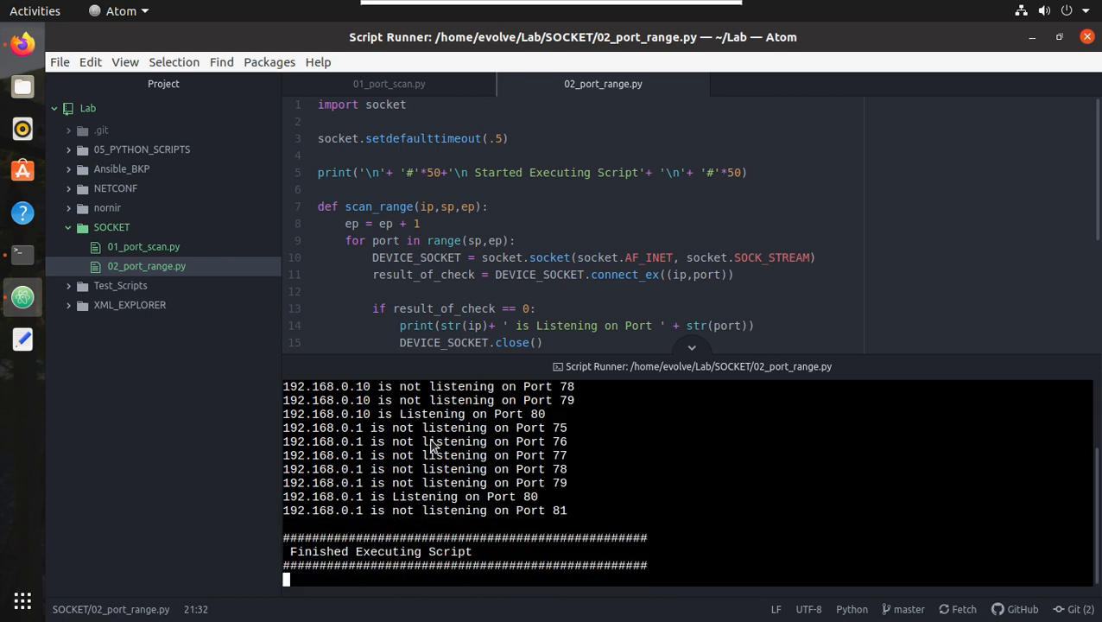
Add print('\n'+'~'*10 + 'Scanning '+ip +'~'*10) after the ep increment line
left_click(691, 347)
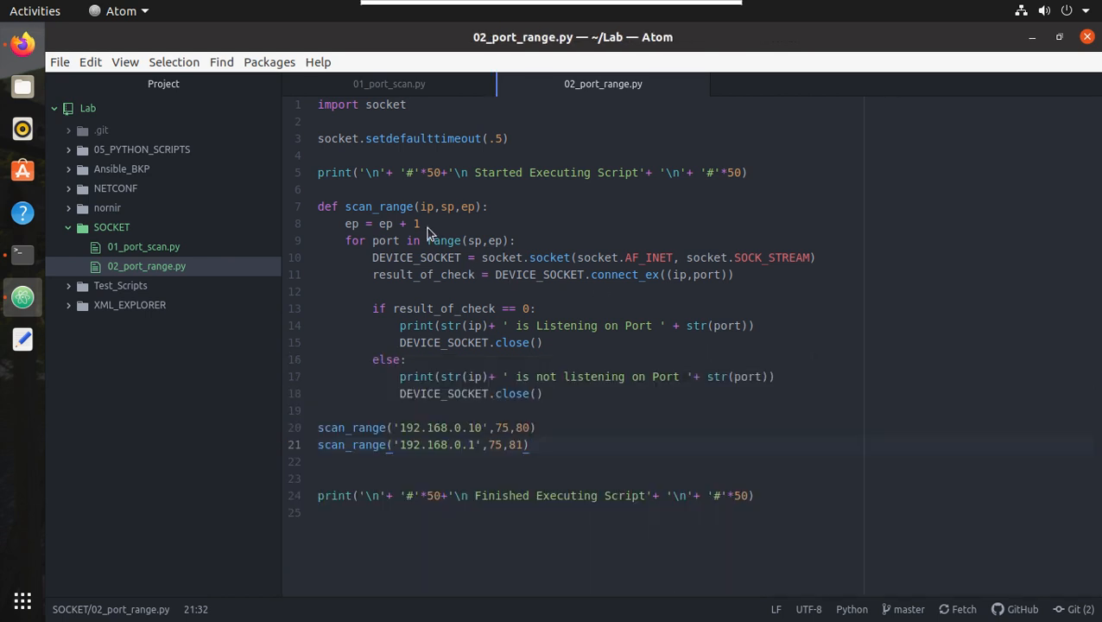
key("Return")
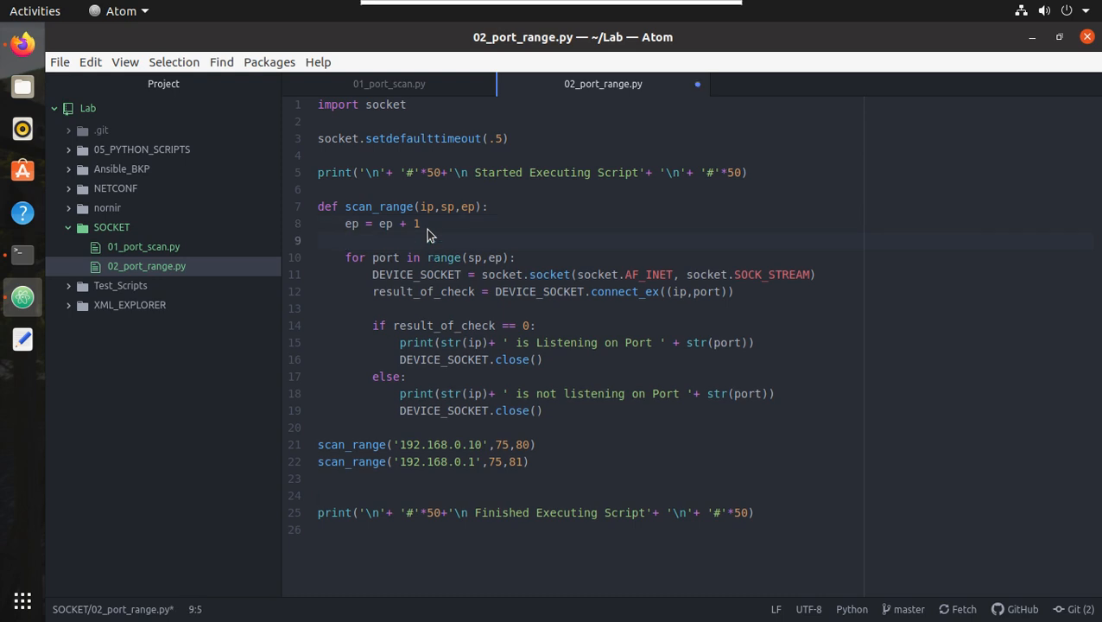
type("print(")
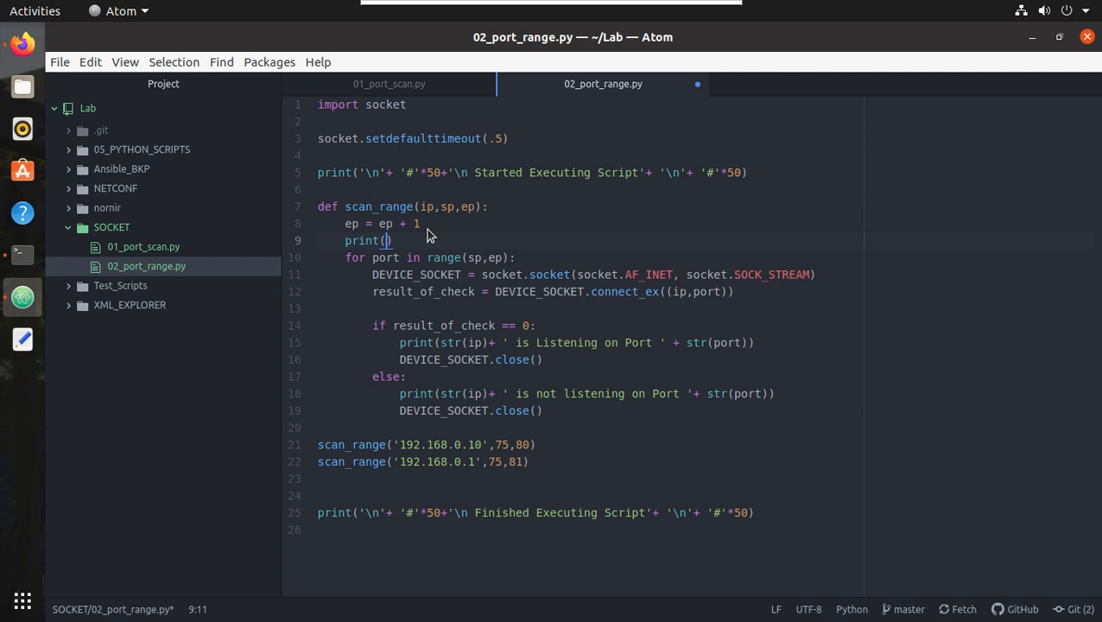
type("'\\")
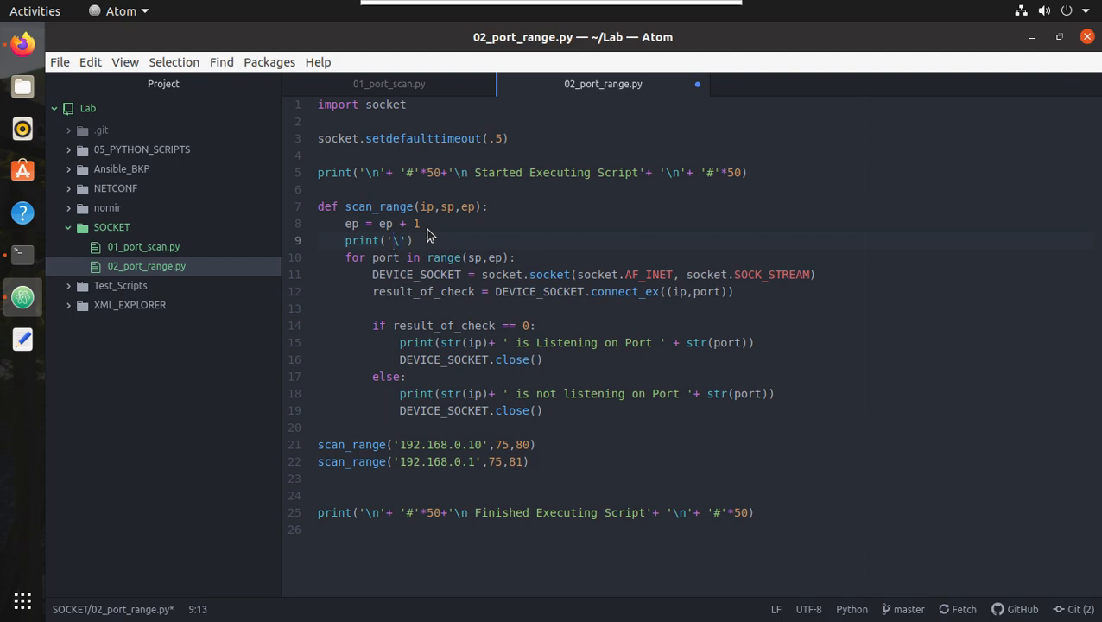
type("n")
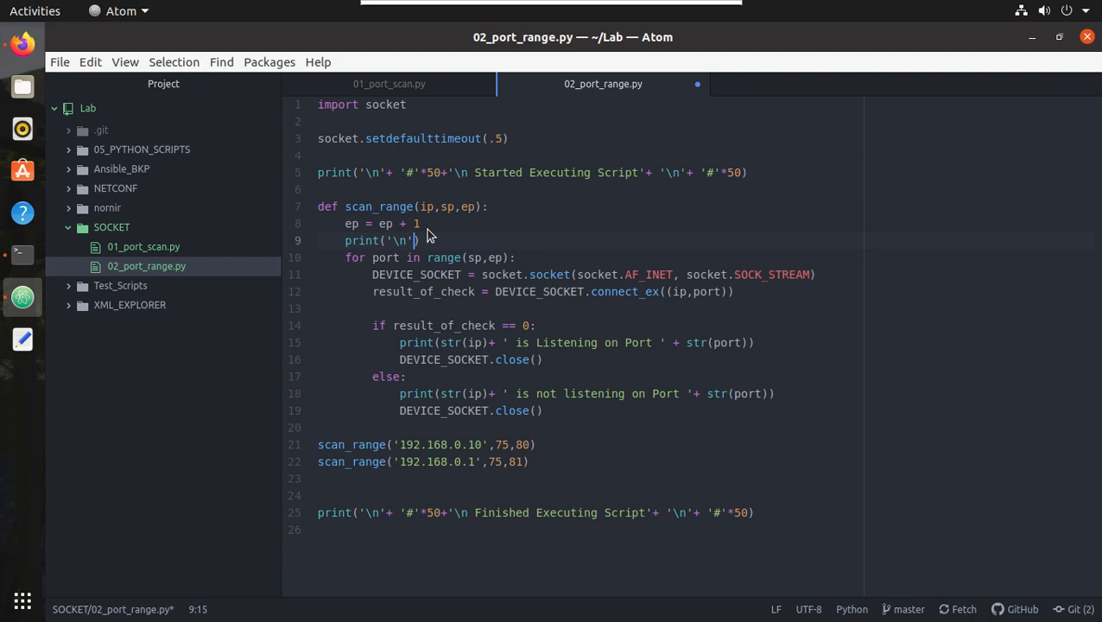
type("+'#'")
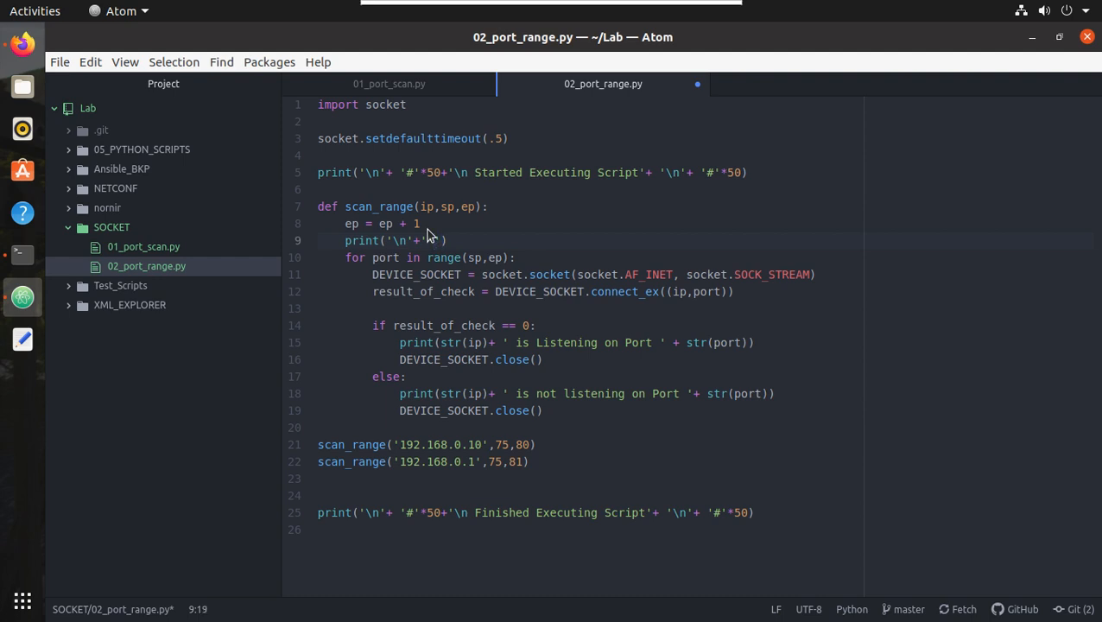
type("*10")
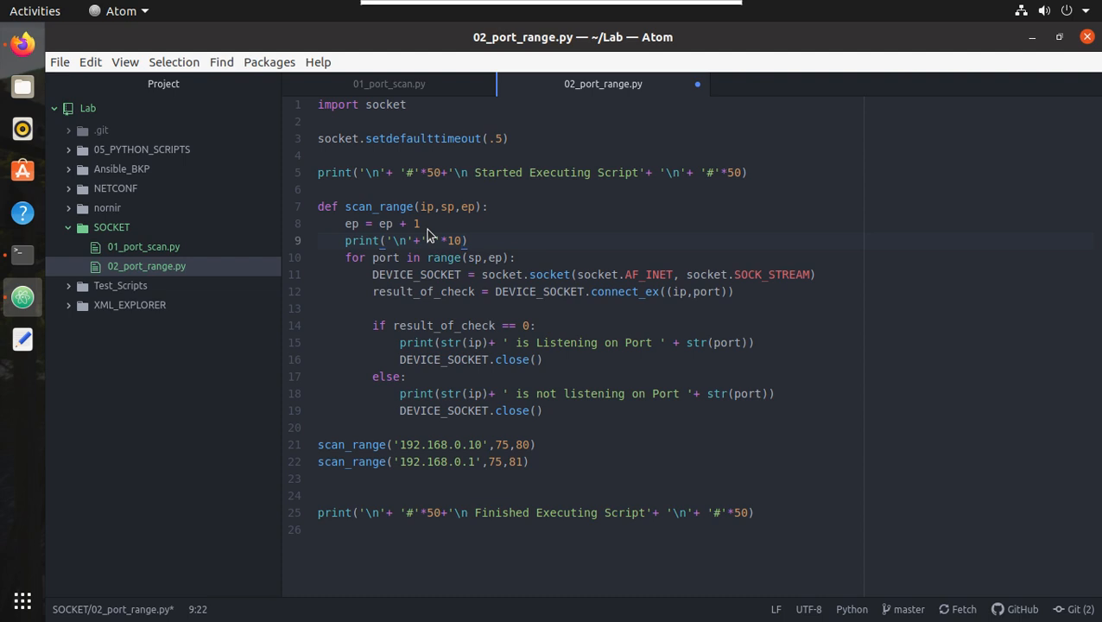
type("+ ''")
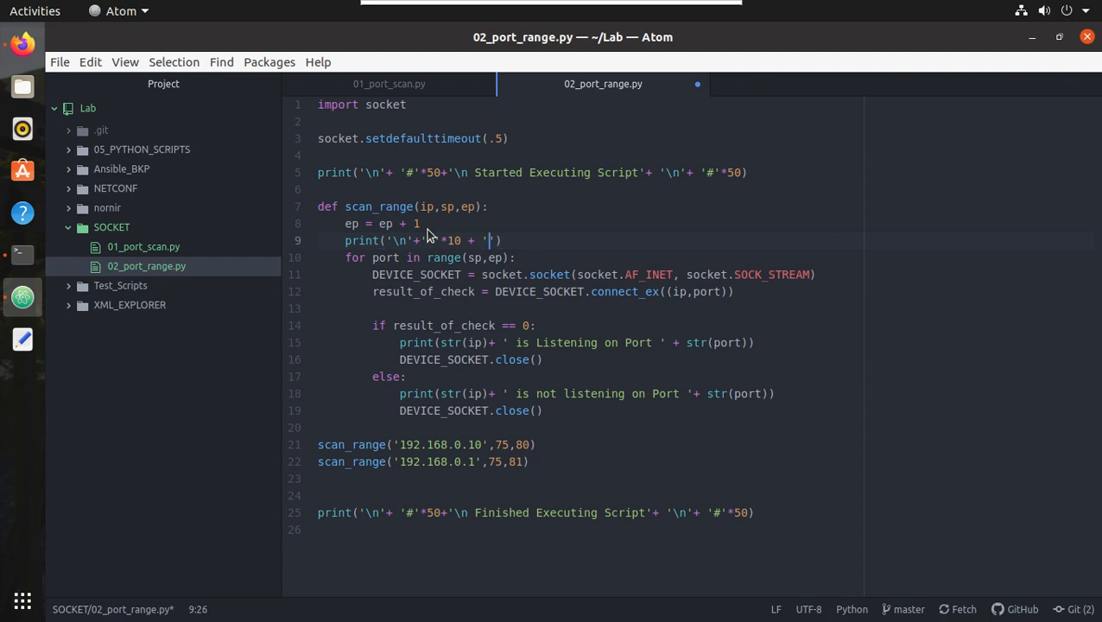
type("Scanning")
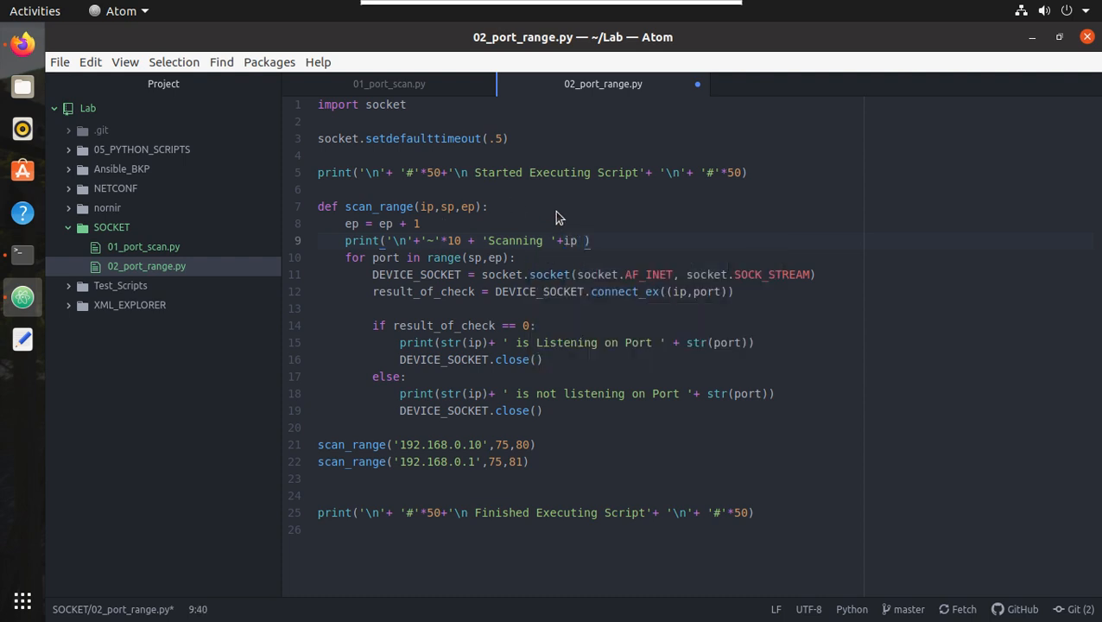
type("+'~'*10")
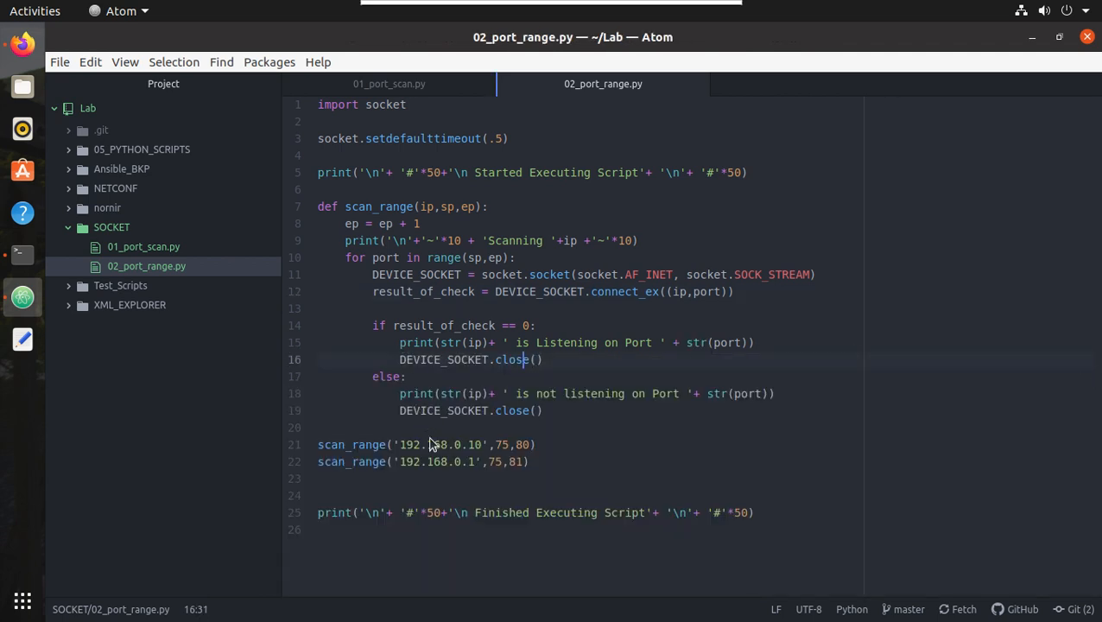
Change the first host to '192.168.0w.10' and start a try: block above the port loop
left_click(463, 444)
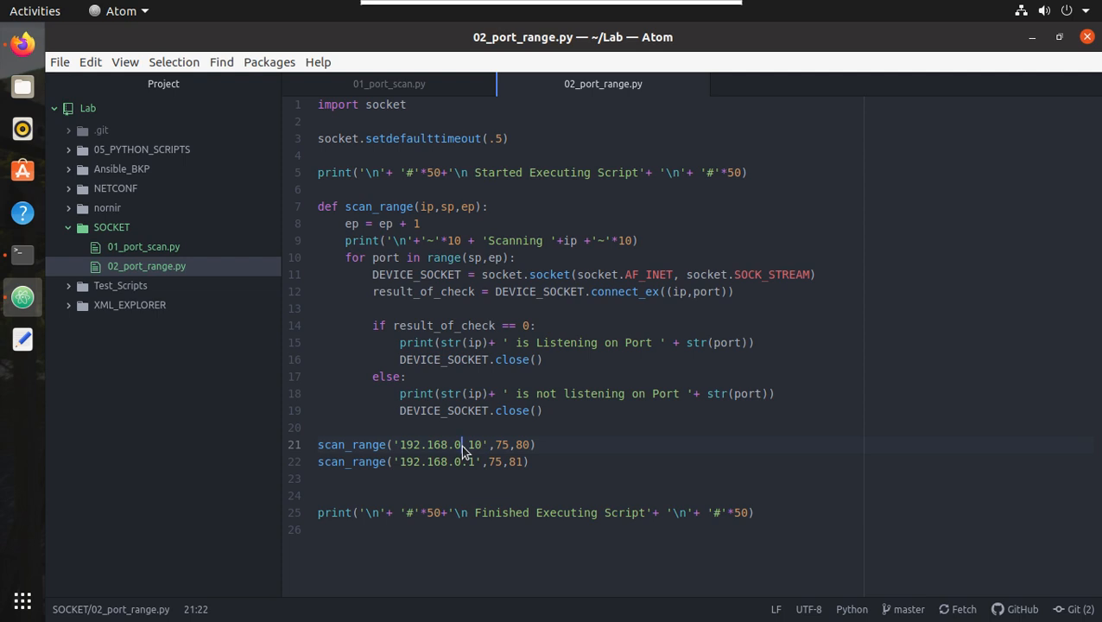
type("w")
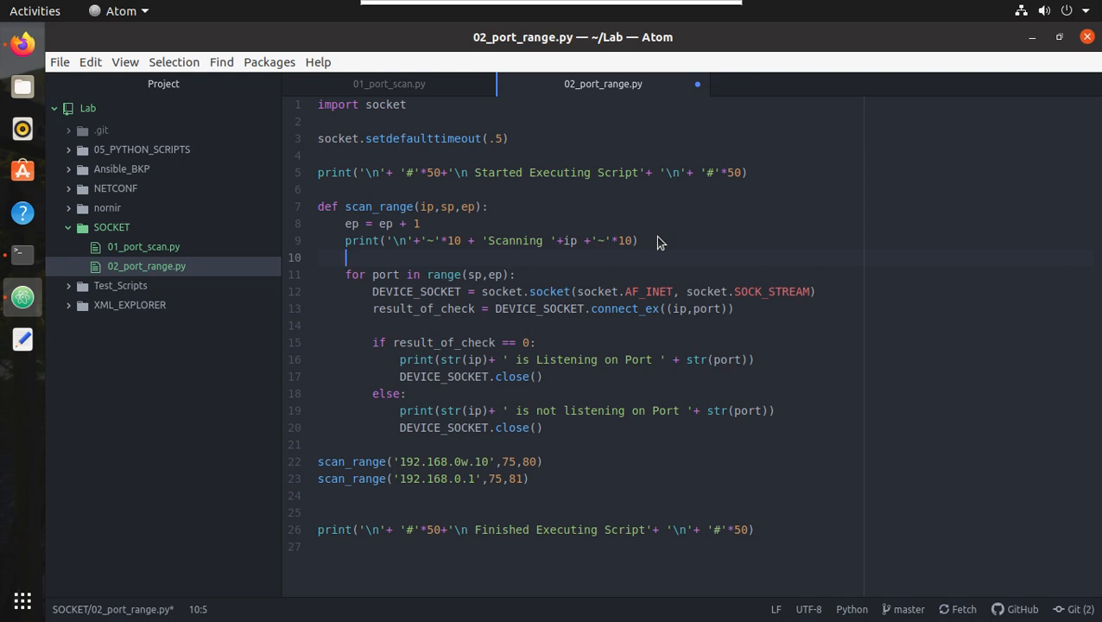
type("try:")
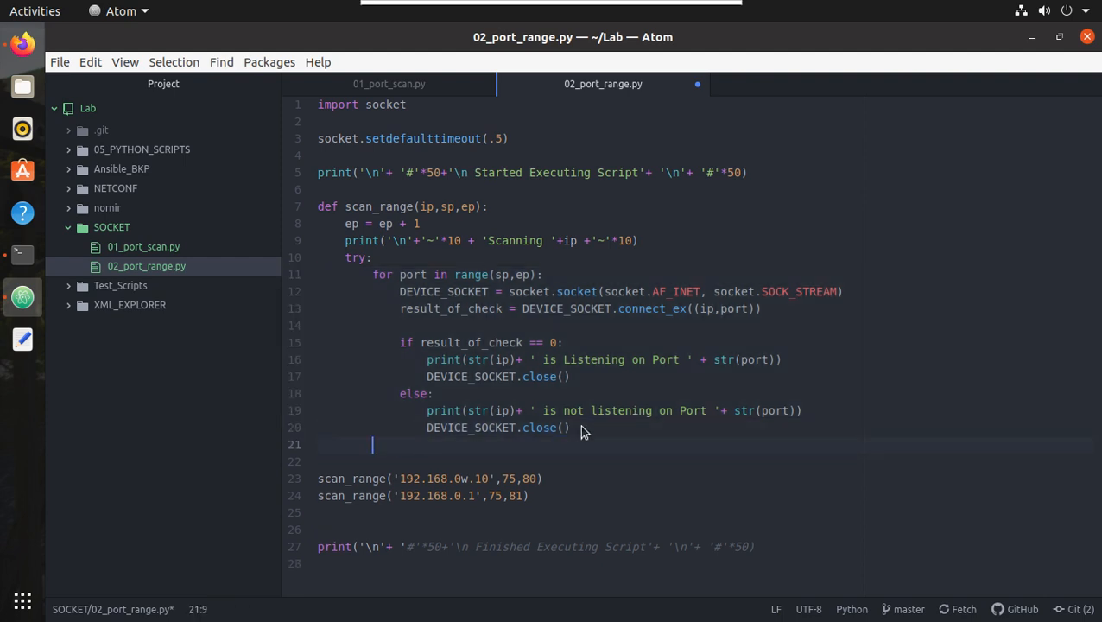
Close the try block with except: printing 'Exception occured'
type("exce")
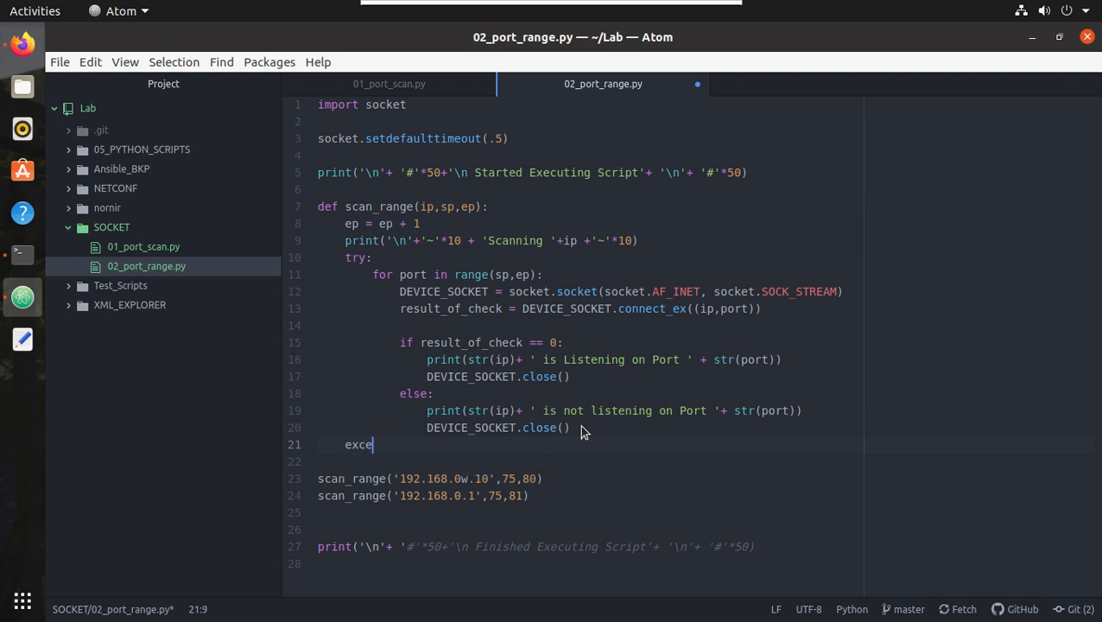
type("pt:")
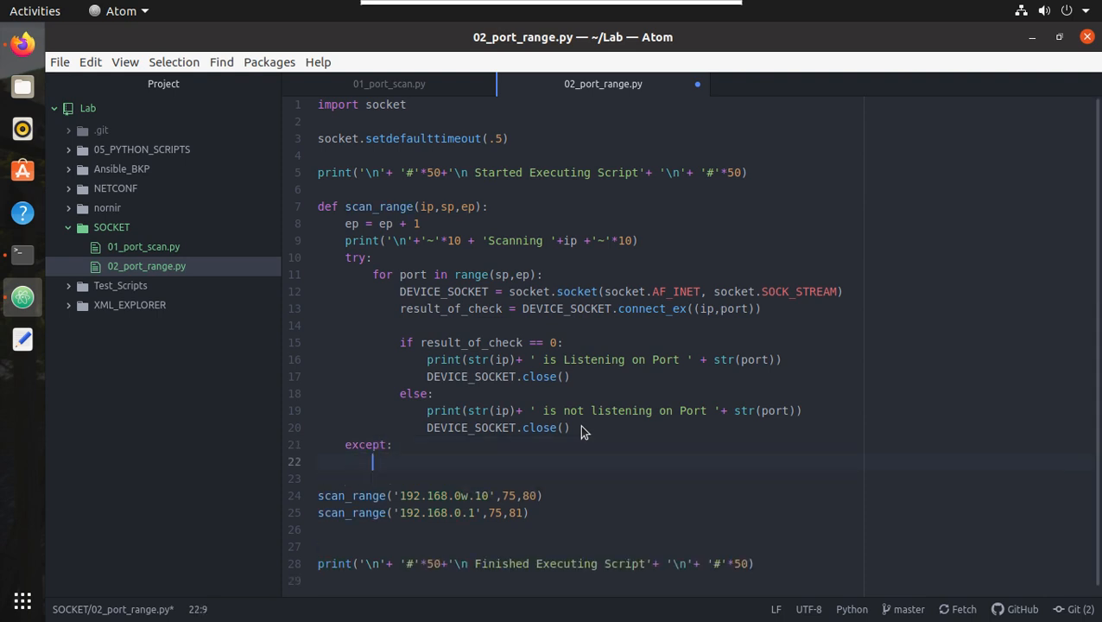
type("print('")
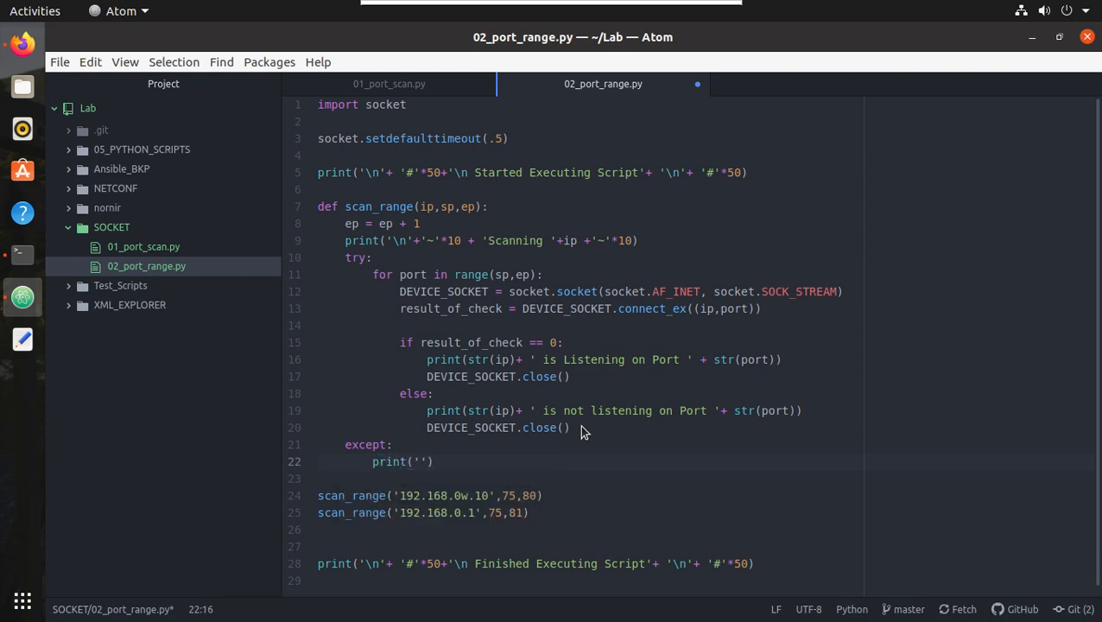
type("Exception")
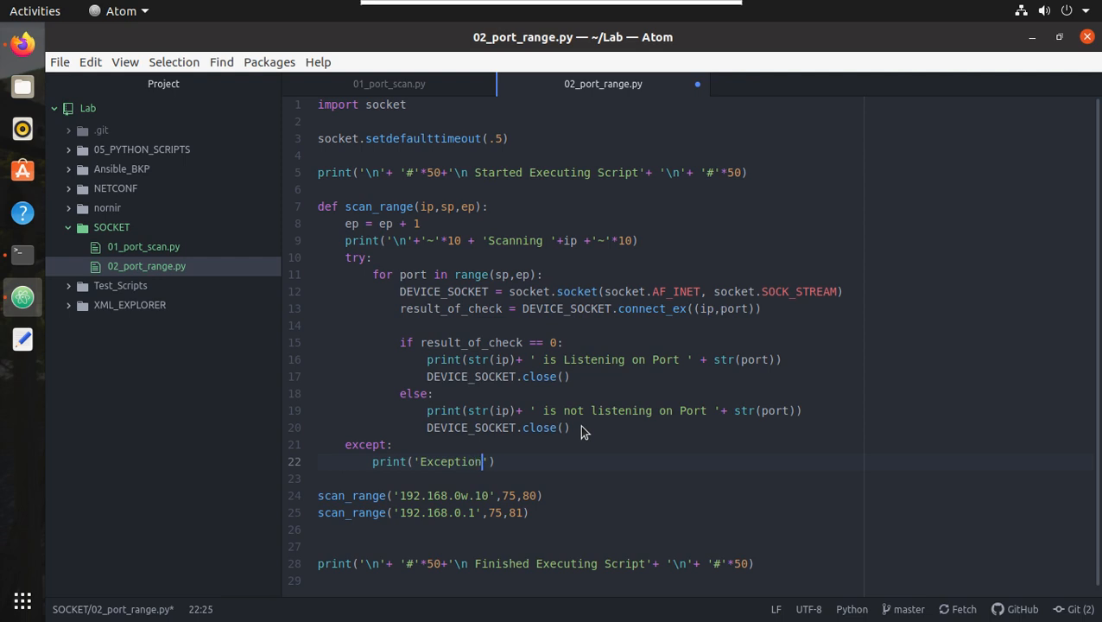
type("occured")
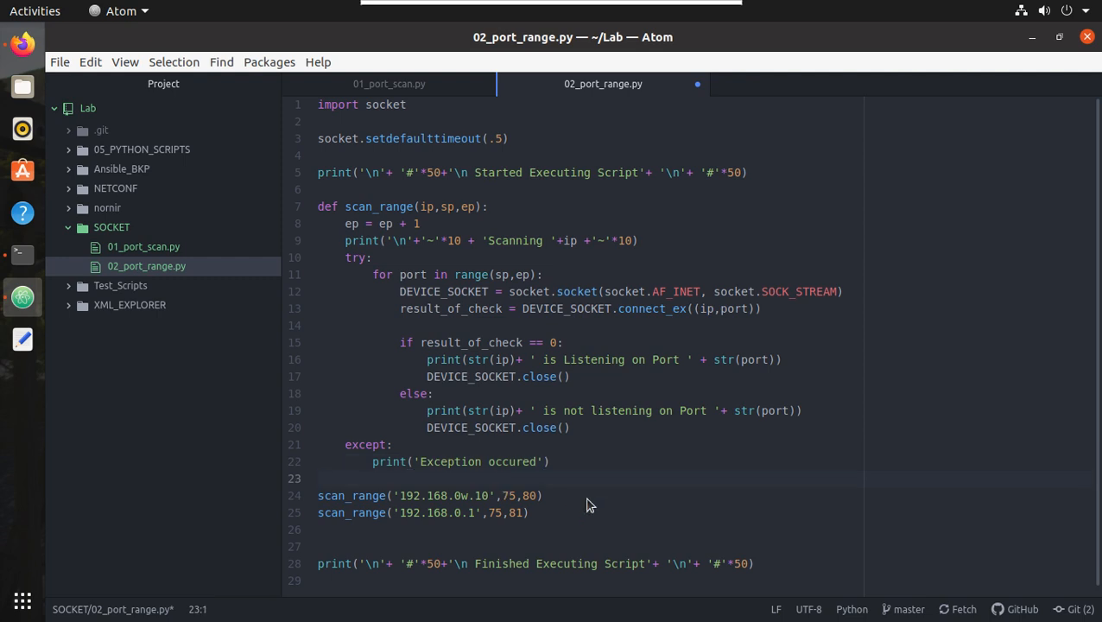
Run the script and scroll the output showing 'Exception occured' for 192.168.0w.10 and port 80 on 192.168.0.1
left_click(450, 529)
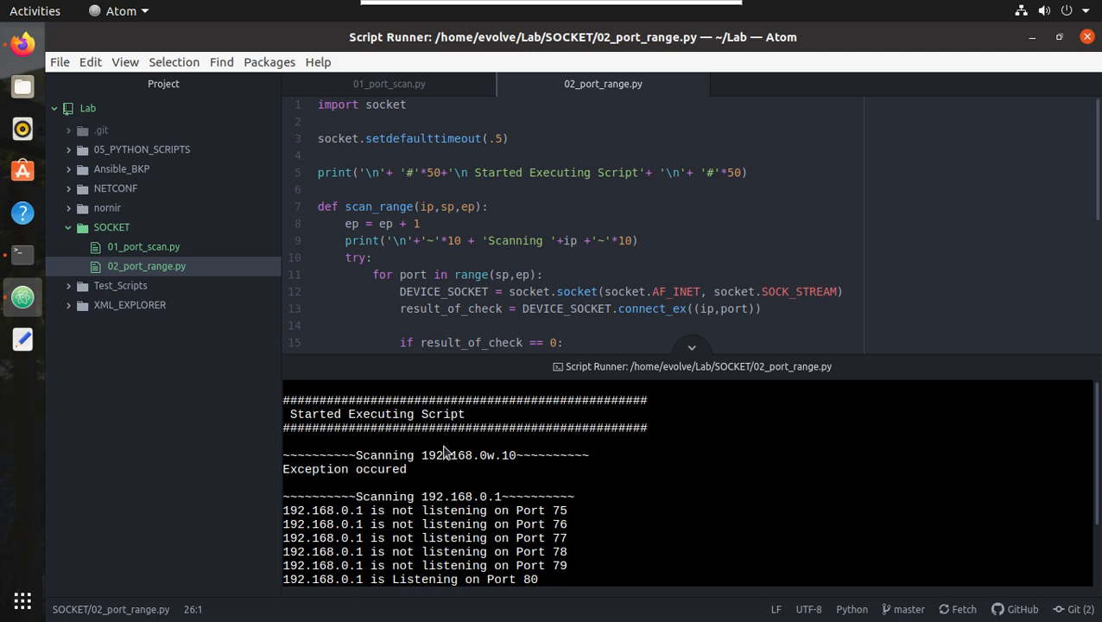
mouse_move(494, 313)
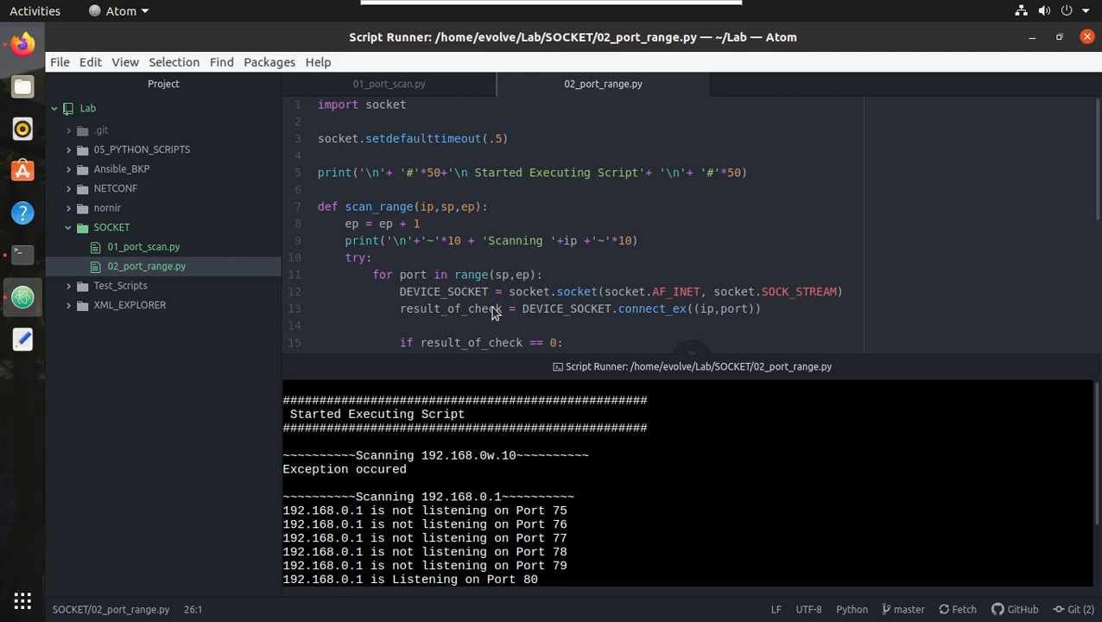
scroll("down", 3)
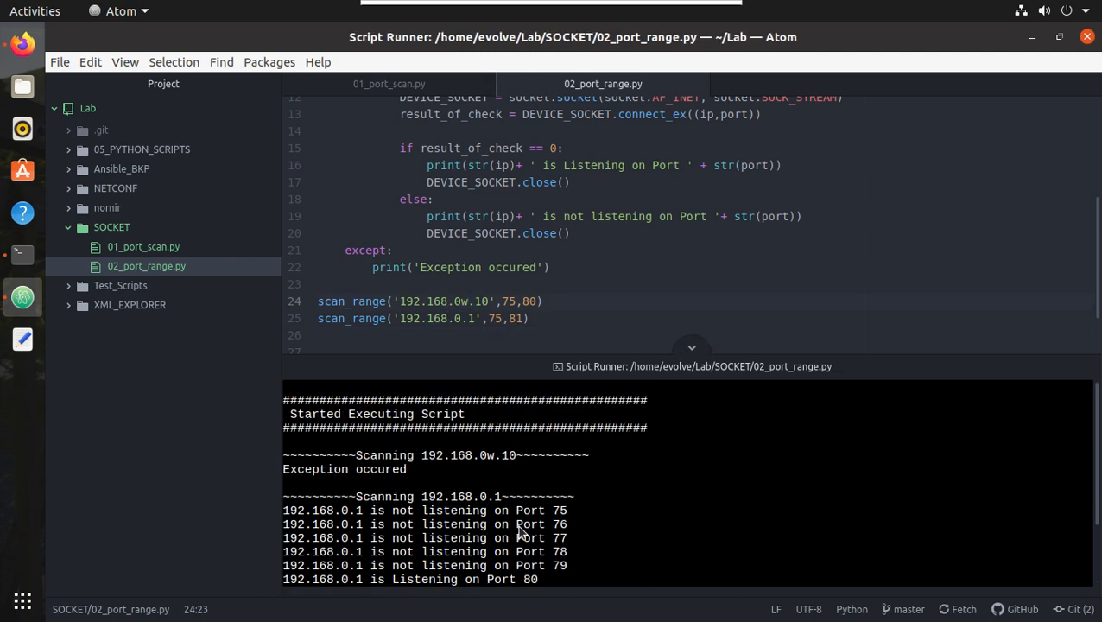
mouse_move(465, 306)
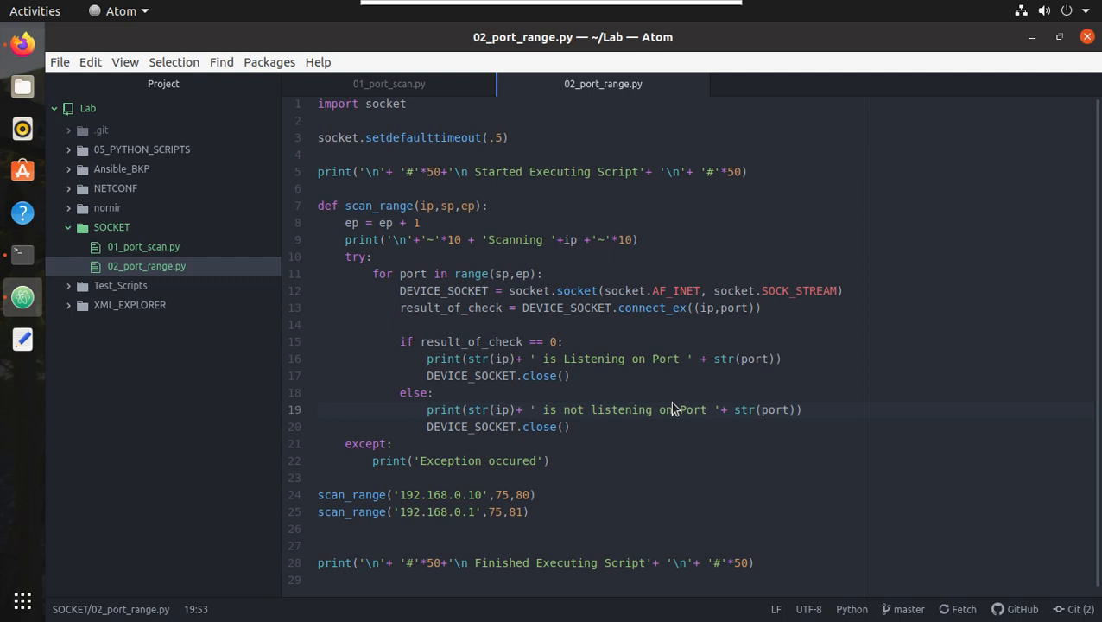
mouse_move(641, 397)
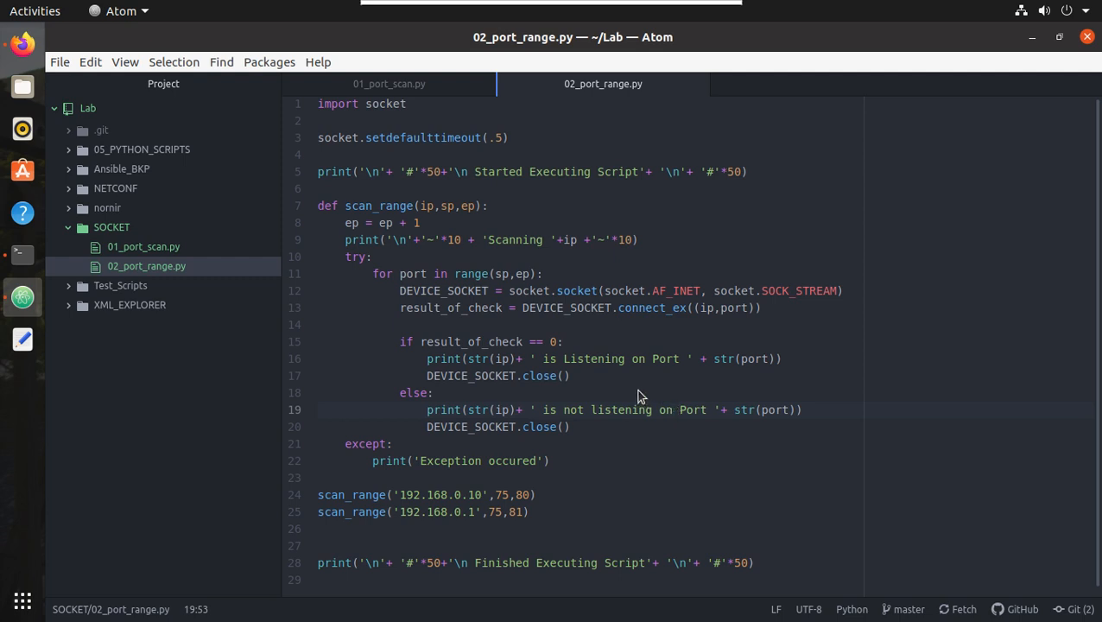